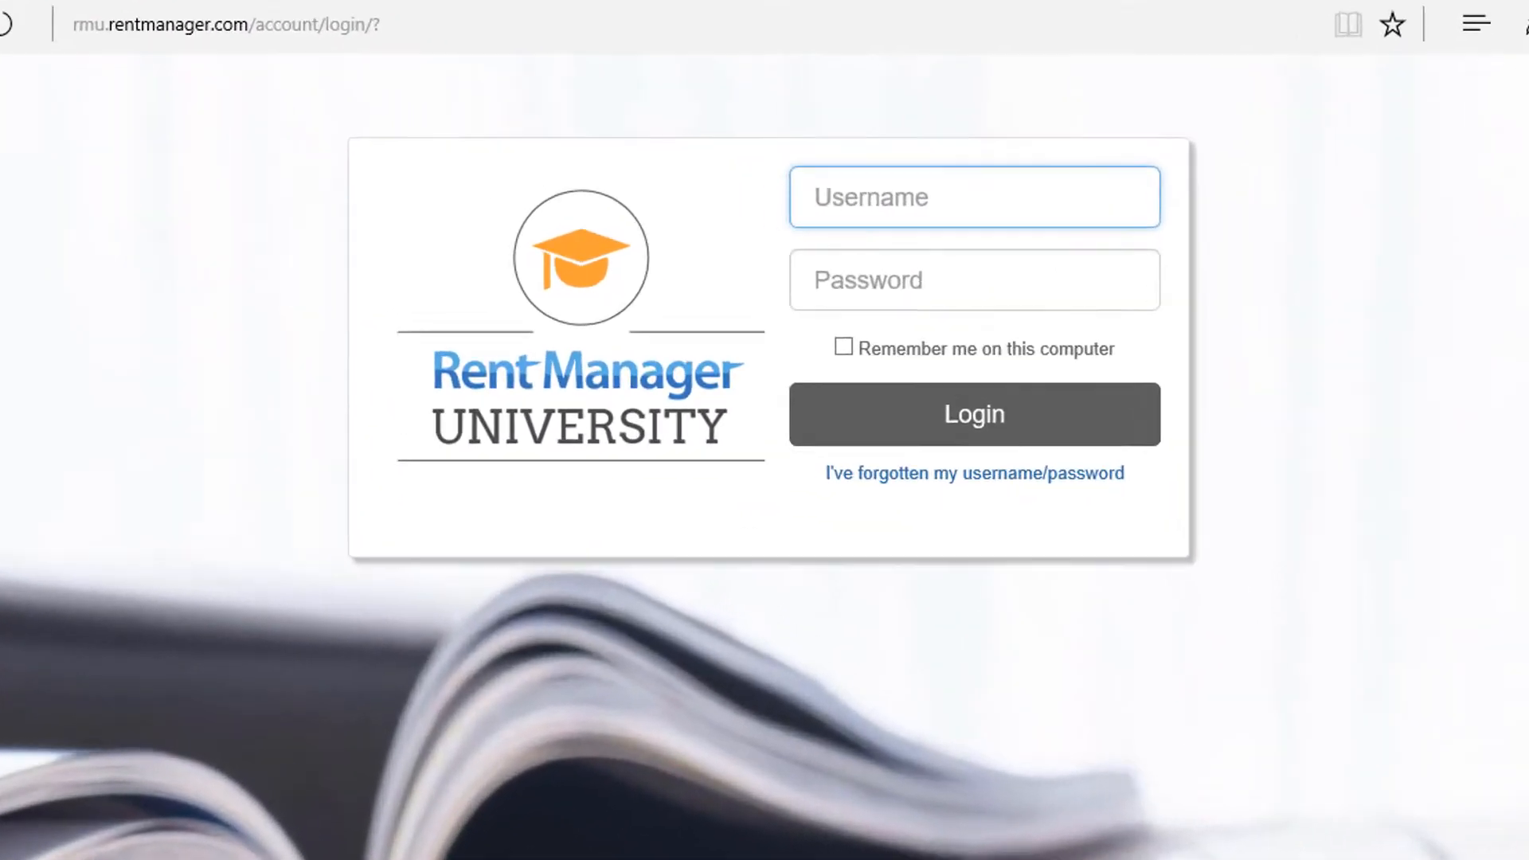
# Step: Sign in and start the Getting Started - Basic Setup course's recorded webinar module
pyautogui.click(972, 413)
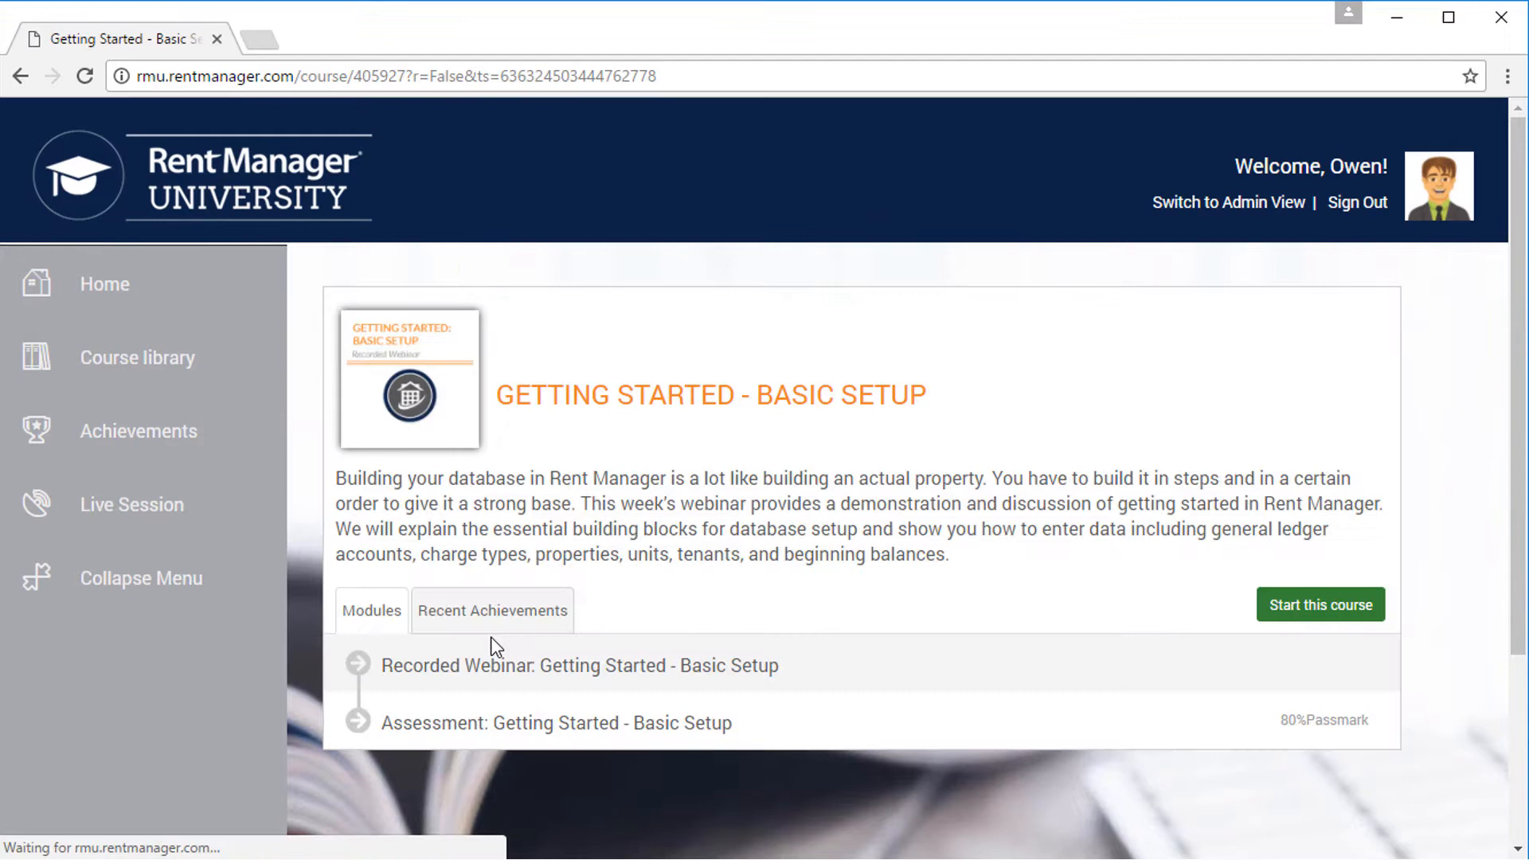
pyautogui.click(1318, 605)
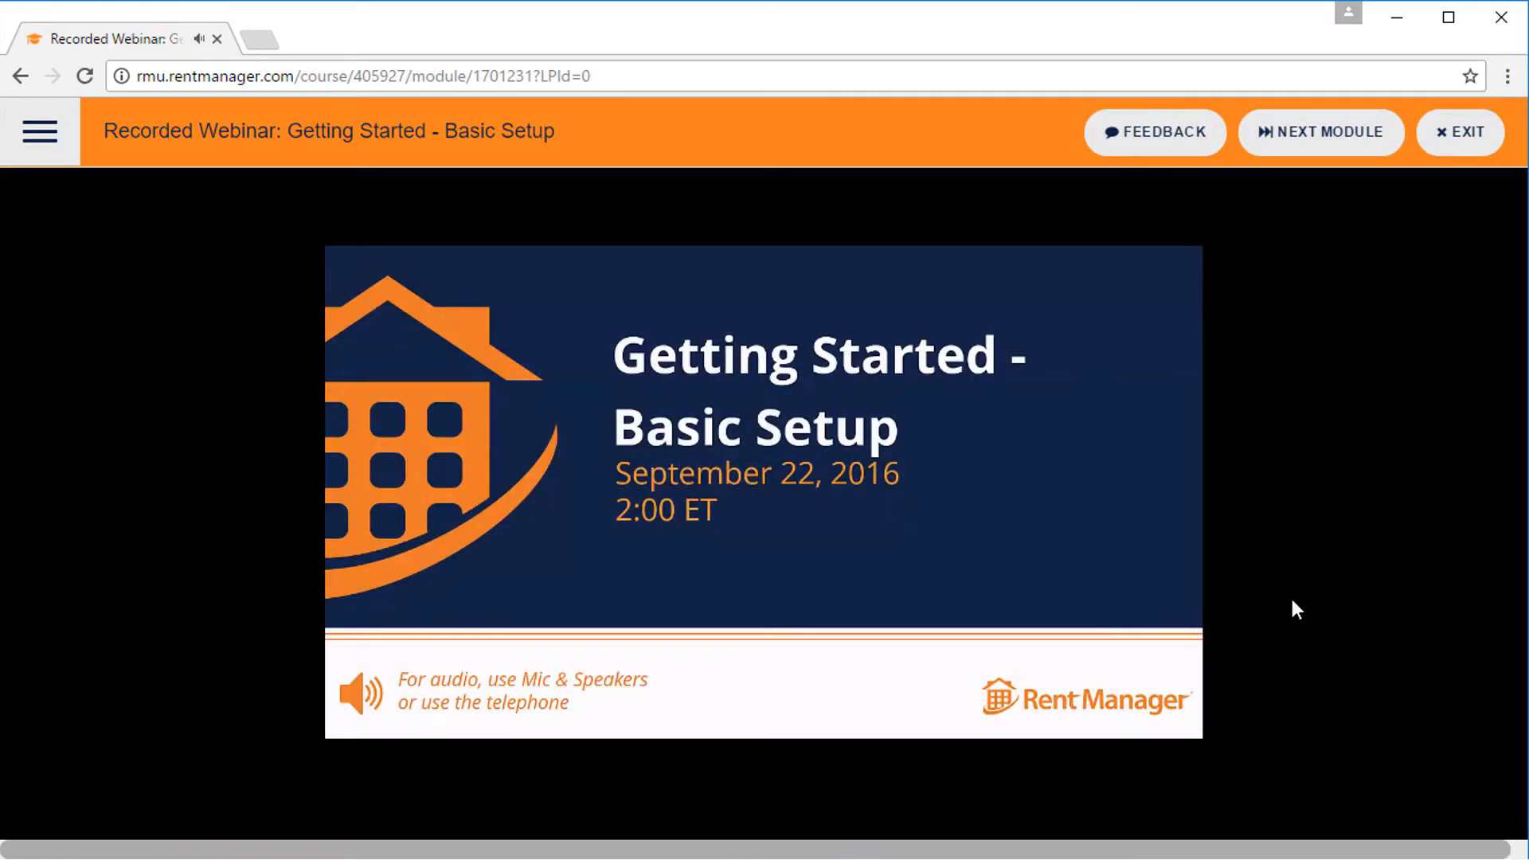
pyautogui.click(1459, 131)
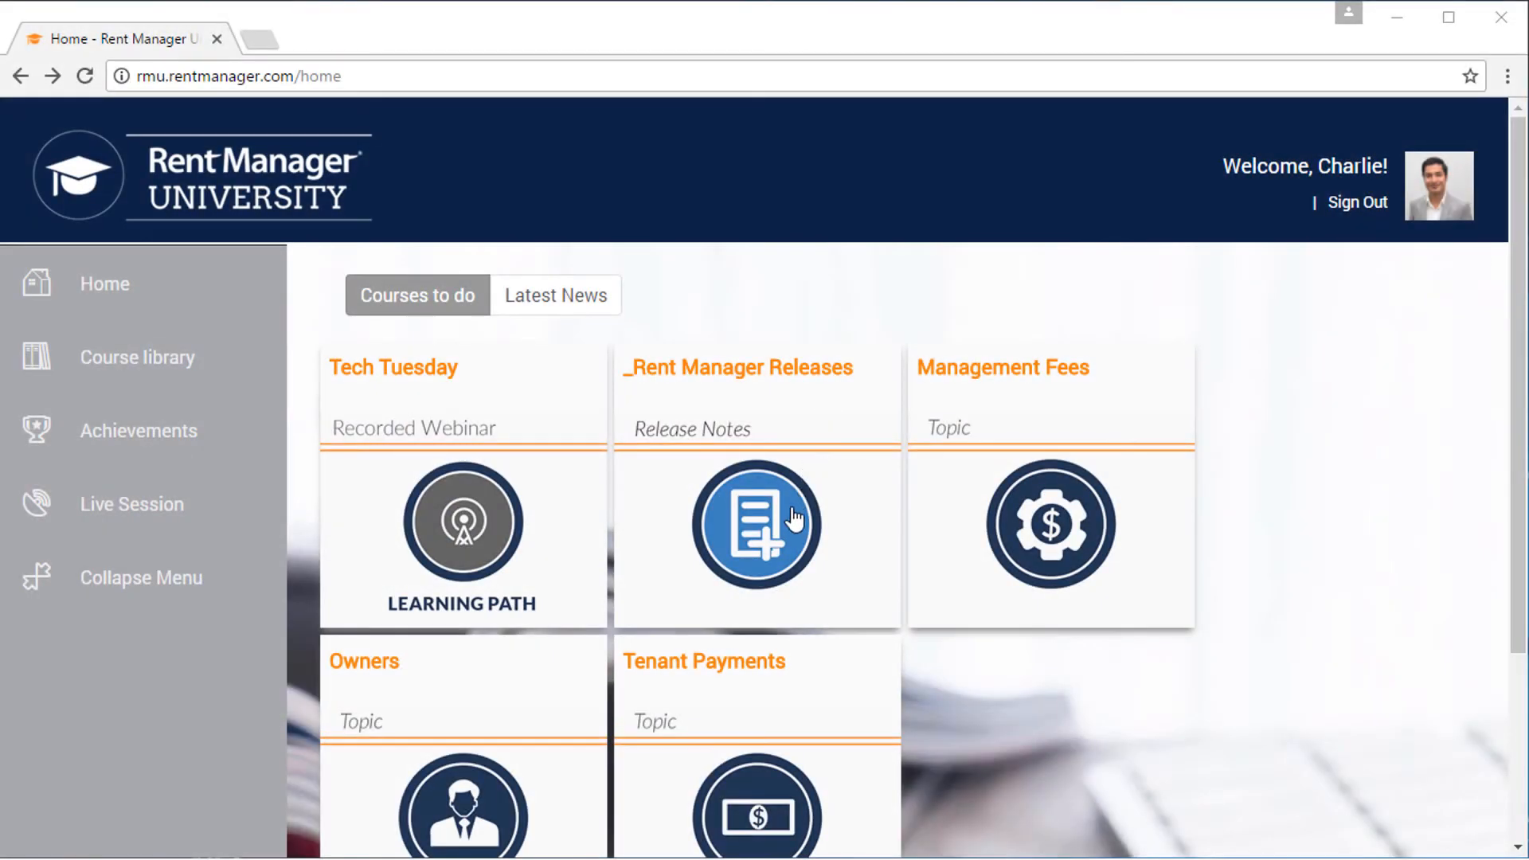
# Step: View the _Rent Manager Releases course, then show the full course library
pyautogui.click(757, 524)
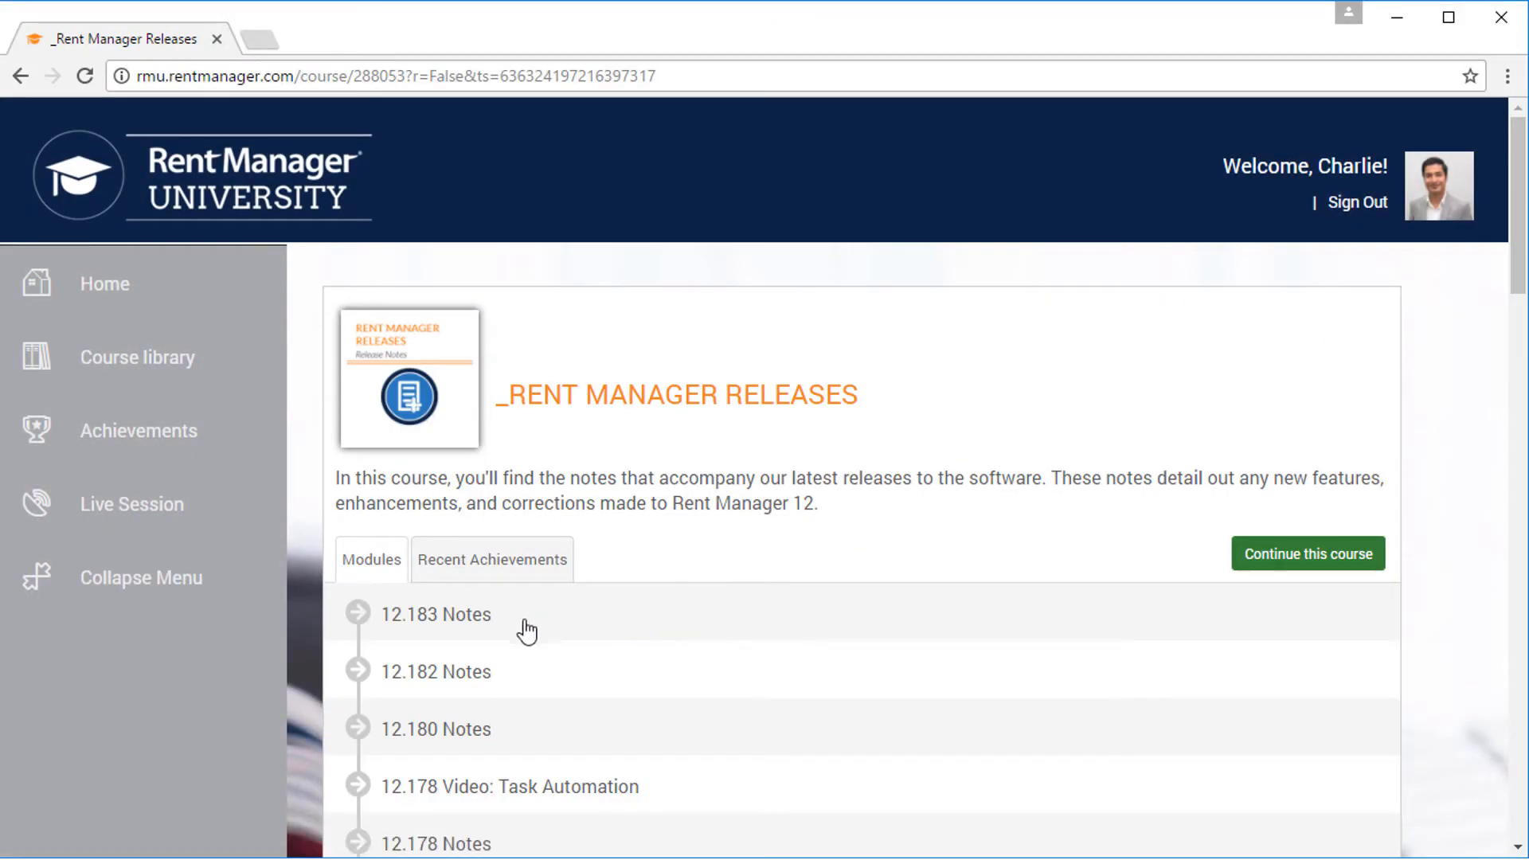
pyautogui.click(436, 614)
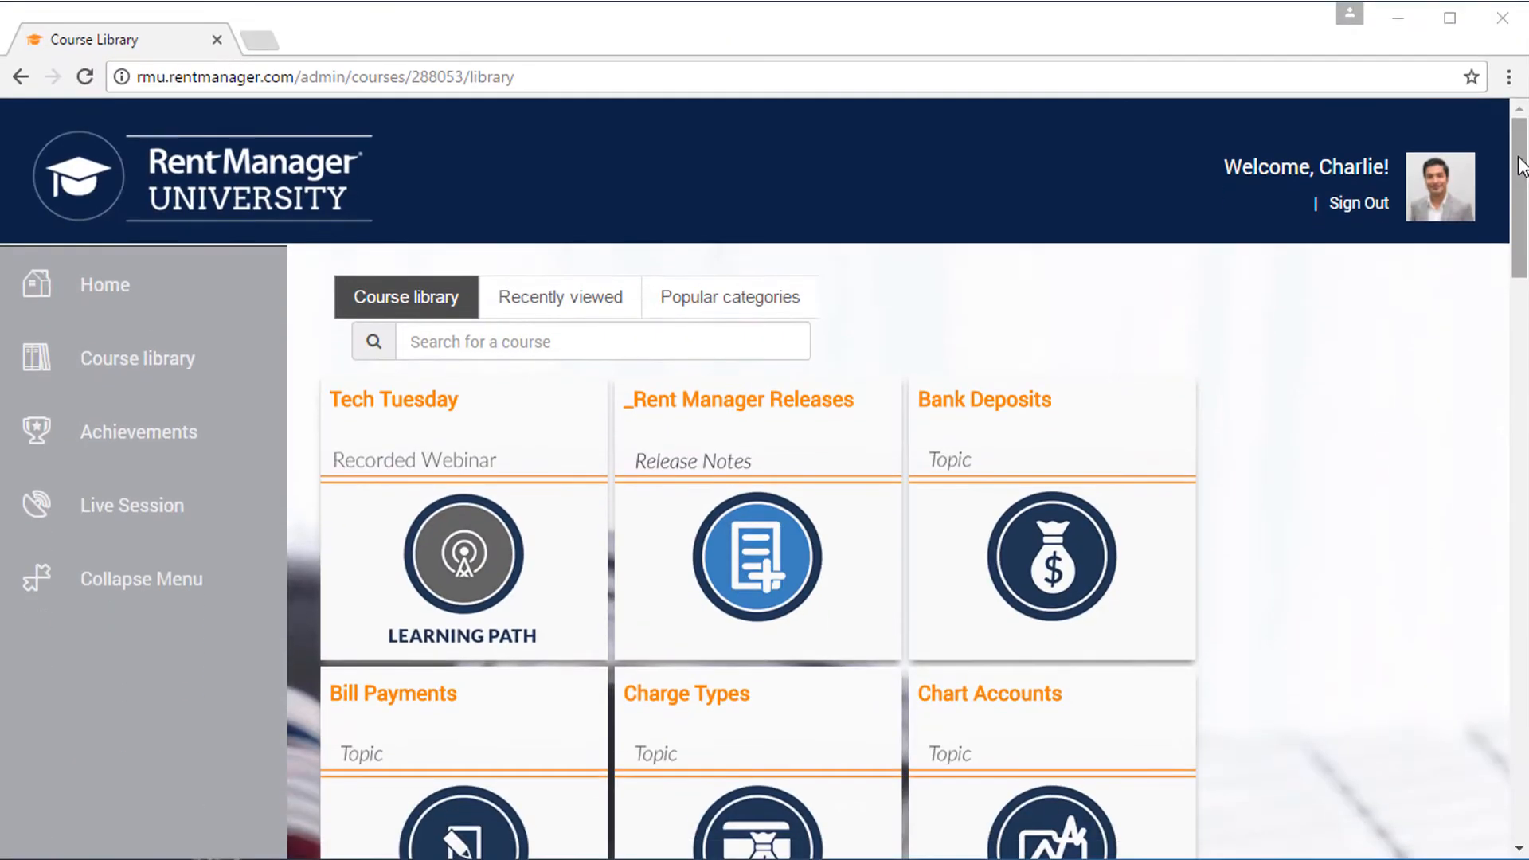
# Step: Scroll through the People report of 13 users' course completion, then go to the admin dashboard
pyautogui.scroll(-3)
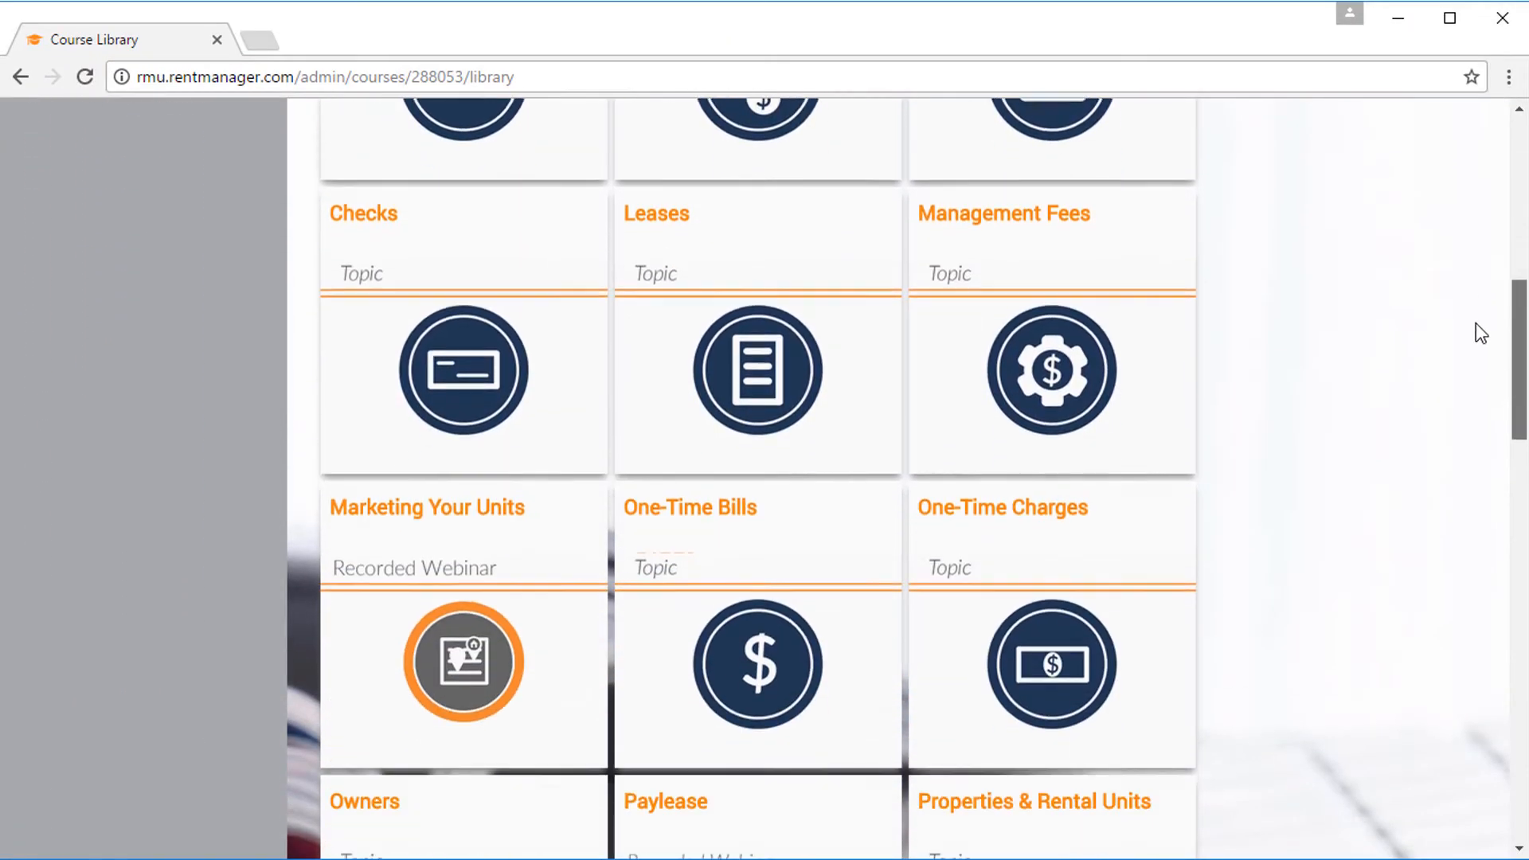
pyautogui.scroll(-3)
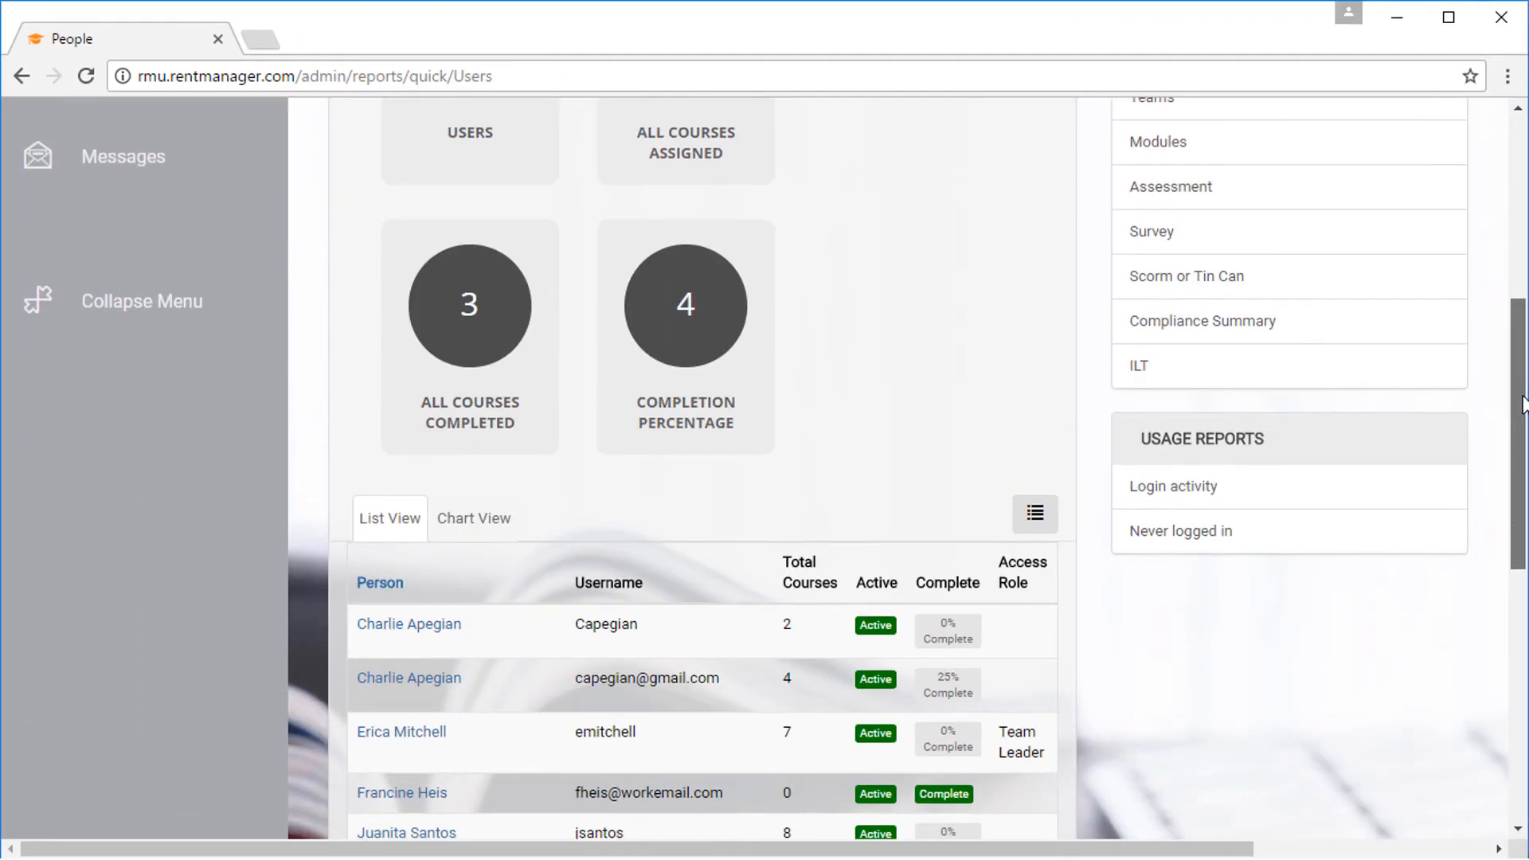
pyautogui.scroll(-3)
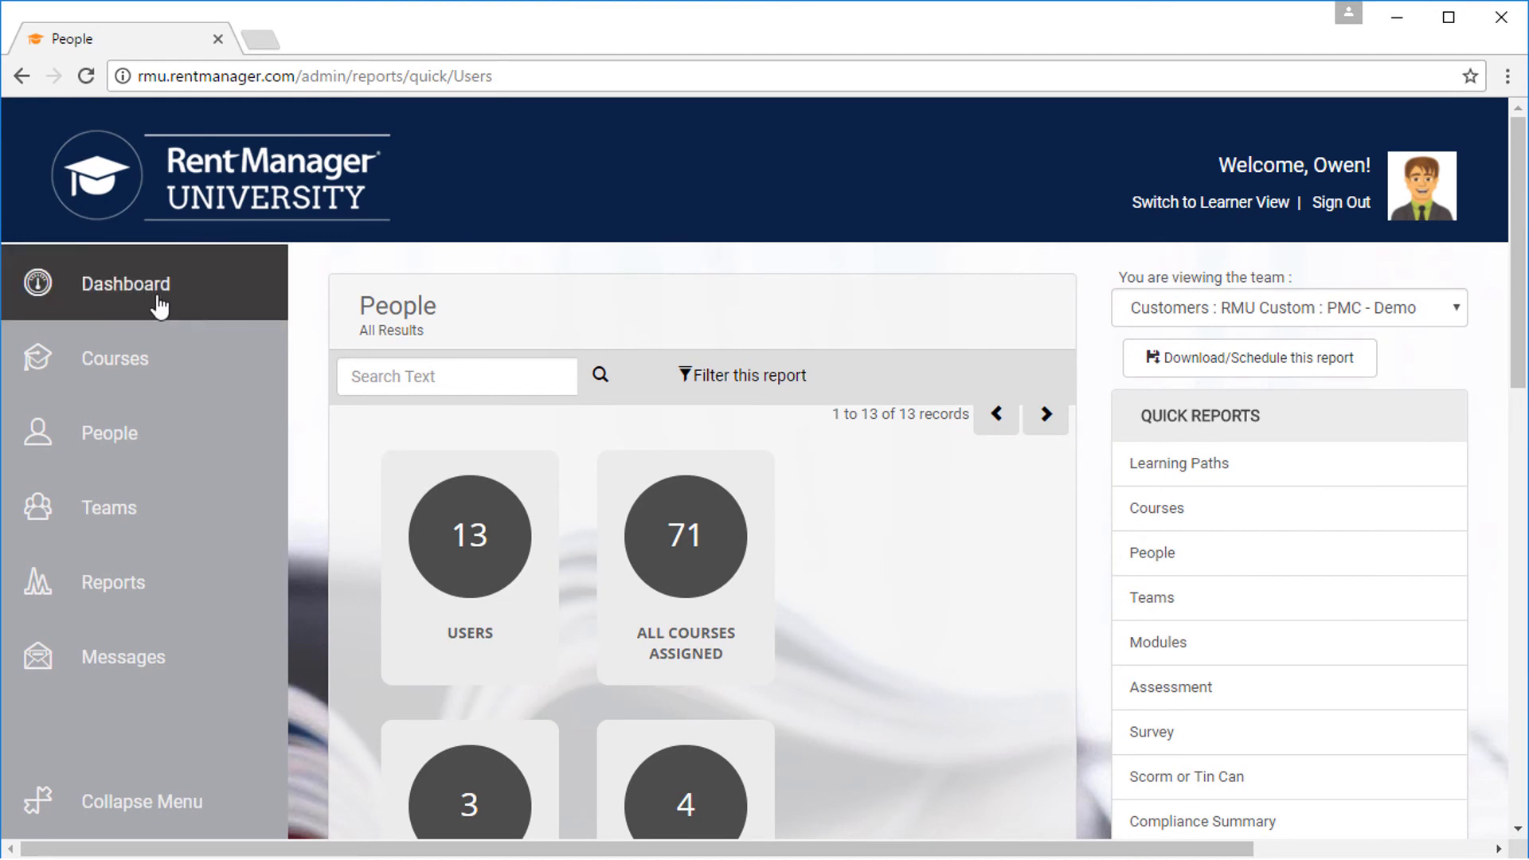
pyautogui.click(125, 284)
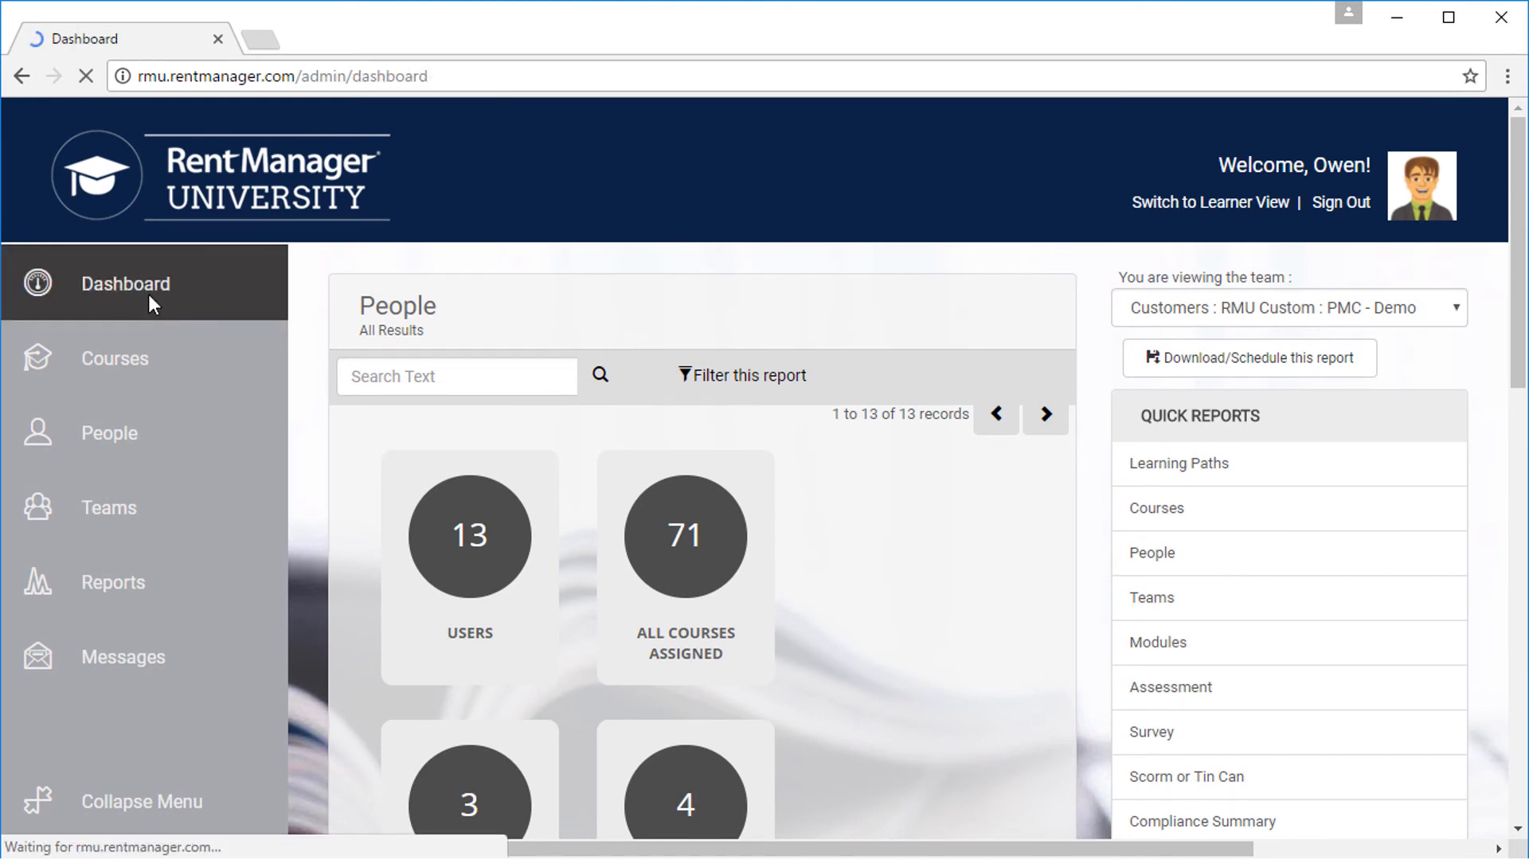
# Step: Start a new course from Quick Actions and scroll through the blank Create a New Course form
pyautogui.click(125, 284)
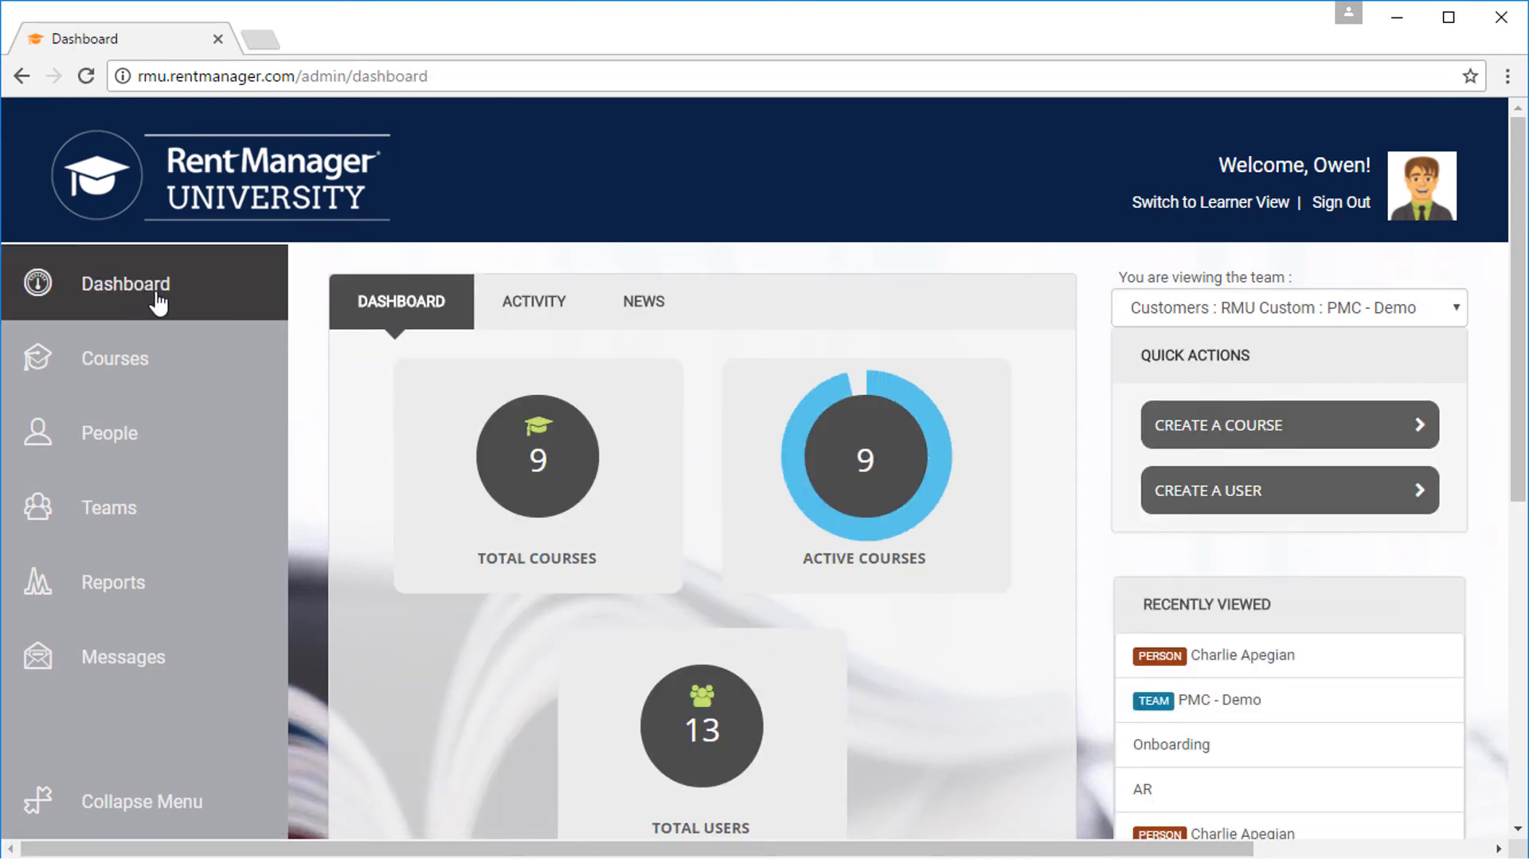
pyautogui.click(1287, 424)
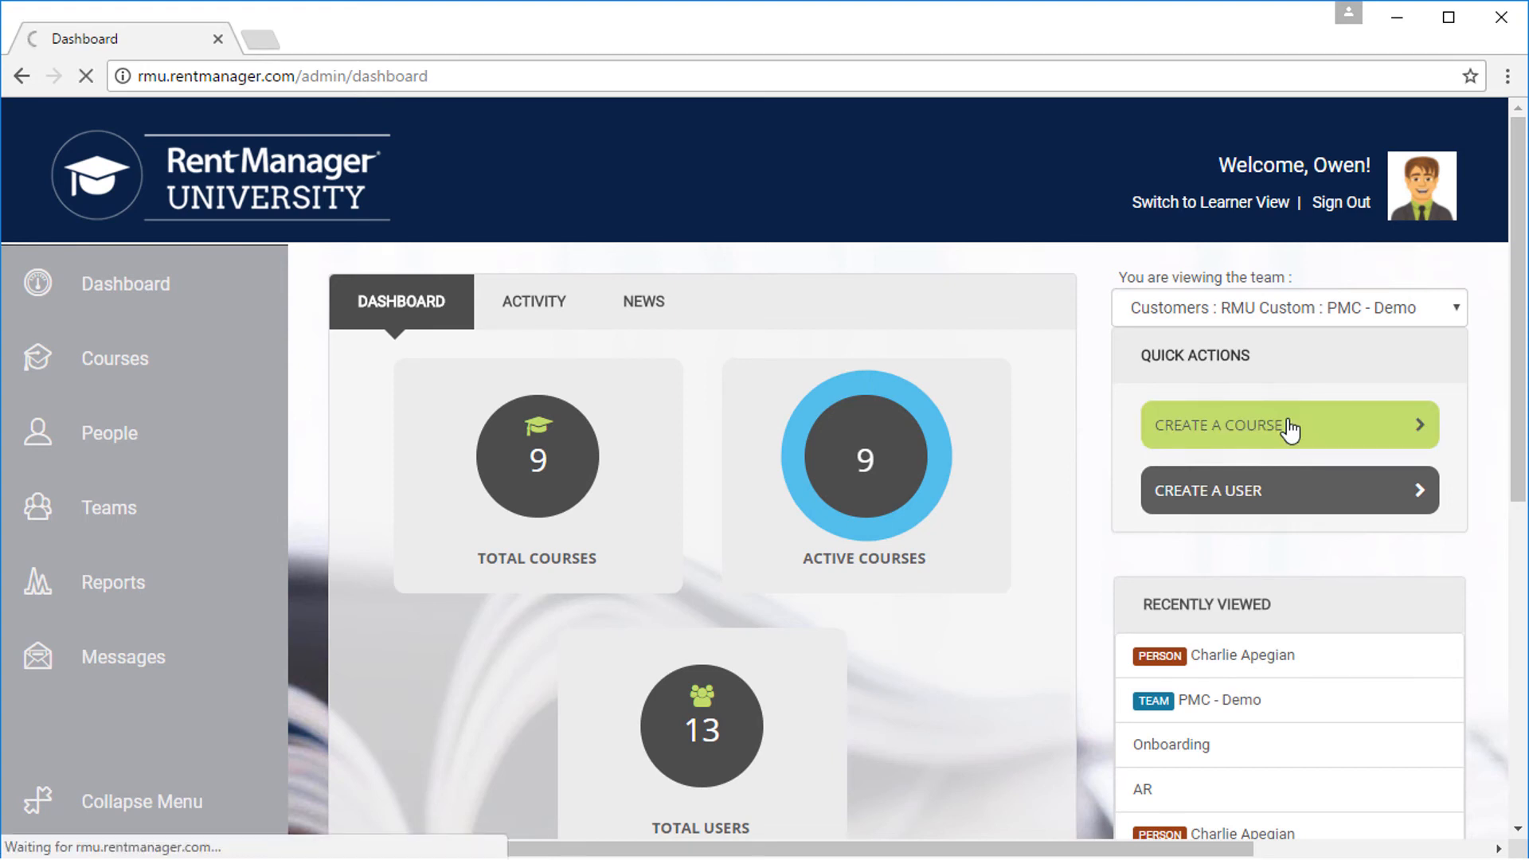
pyautogui.click(1273, 425)
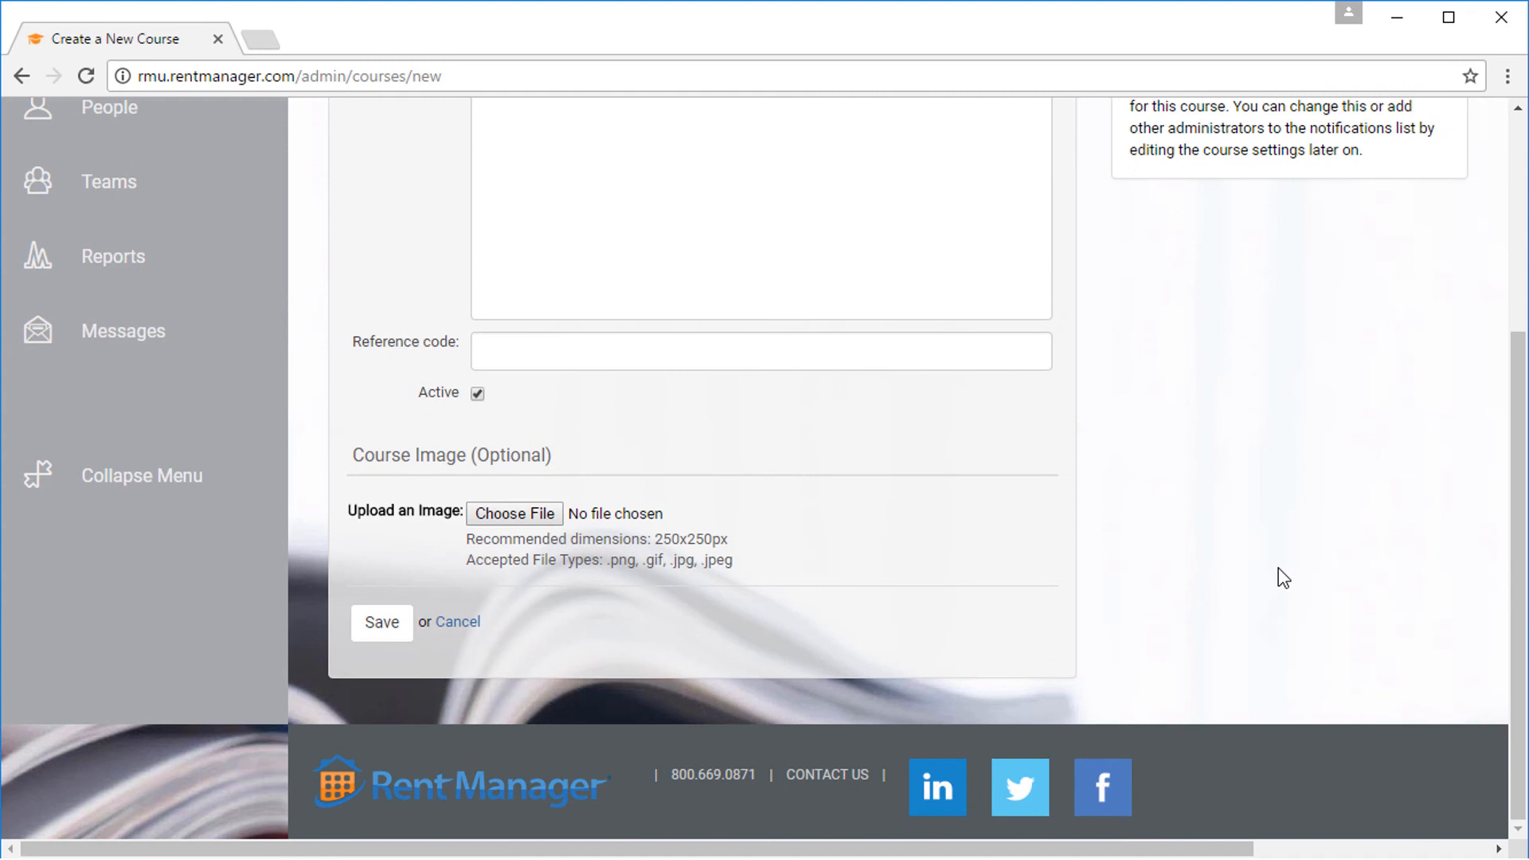
pyautogui.scroll(-3)
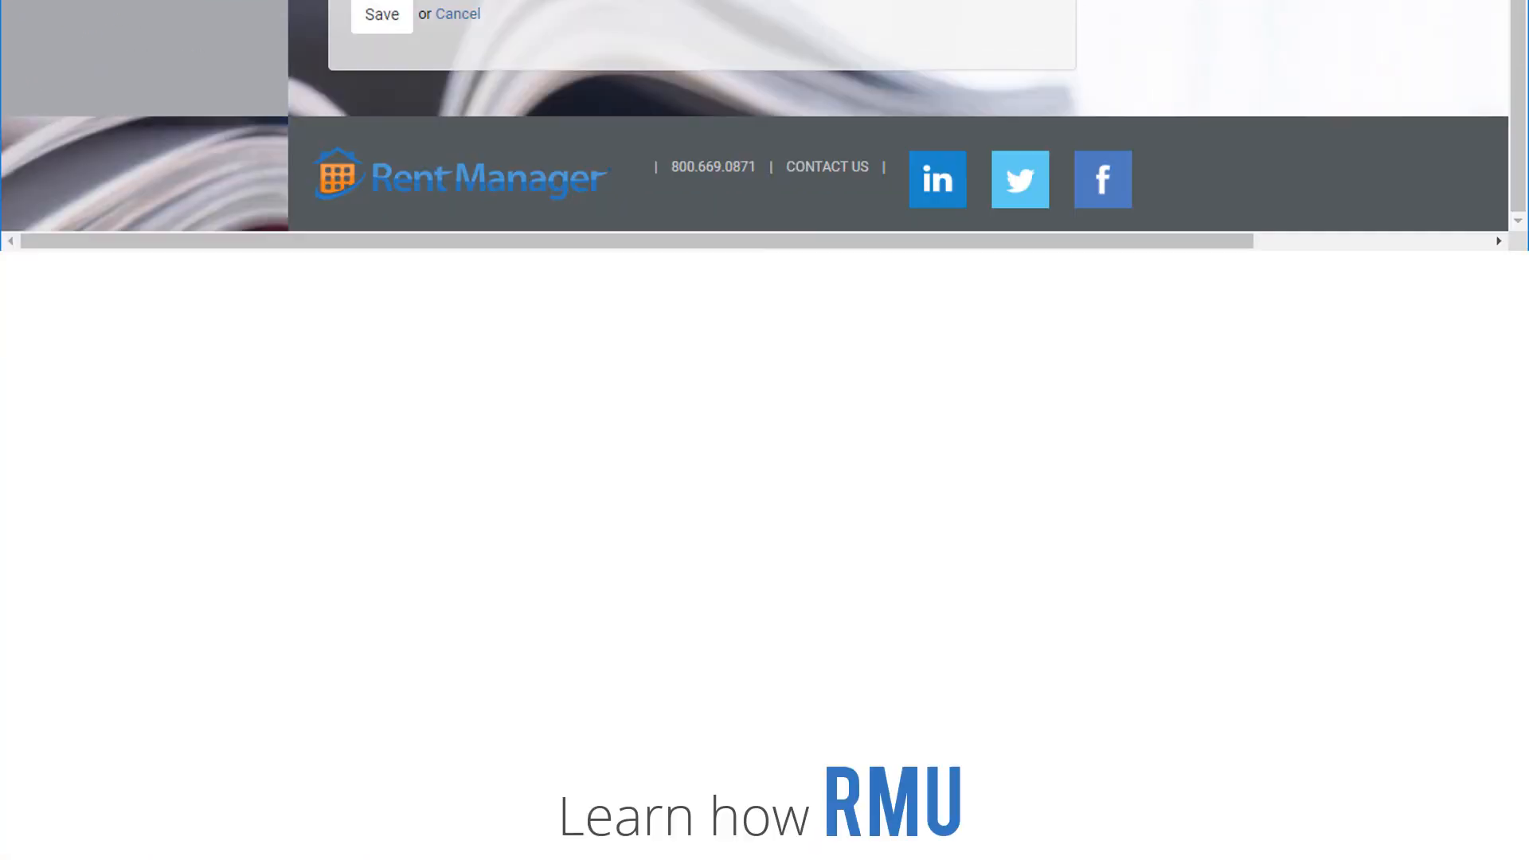